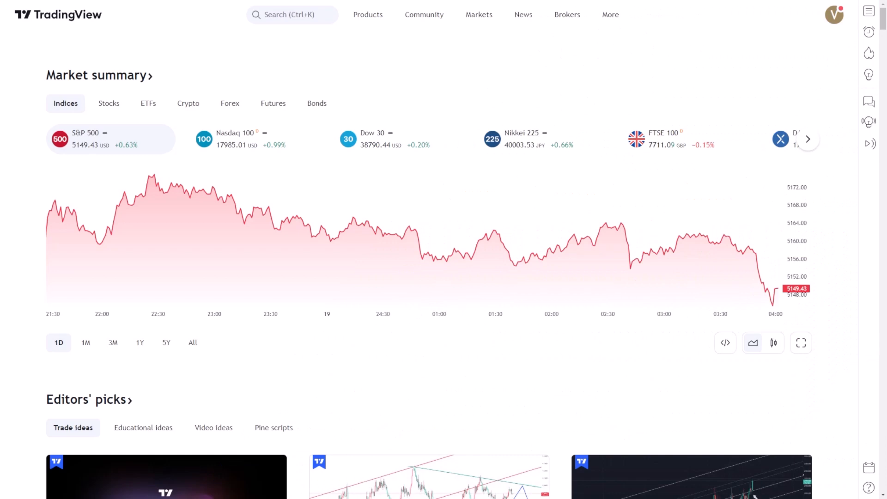
mouse_move(478, 310)
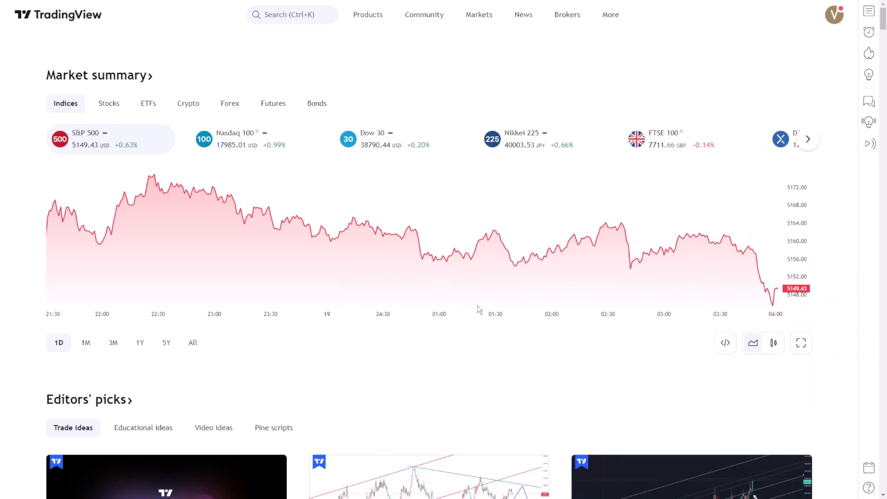
mouse_move(410, 80)
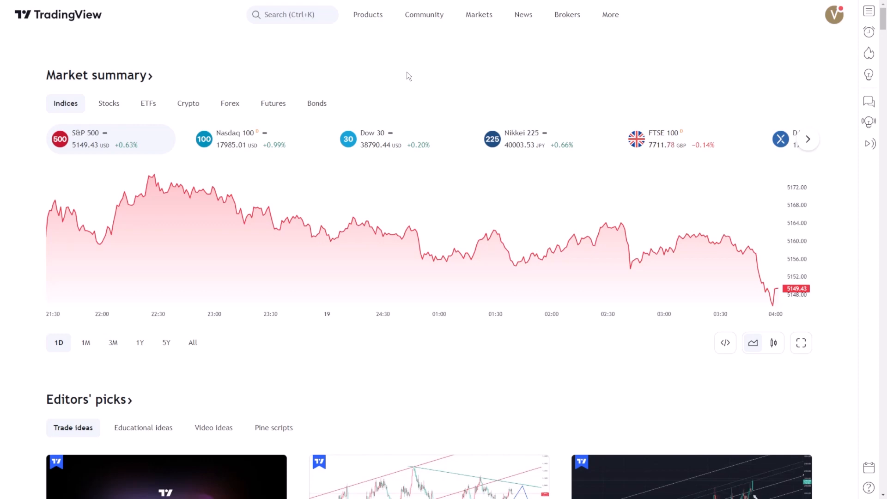
Open Supercharts from the Products menu showing NFLX and keep the 1 day interval
click(368, 14)
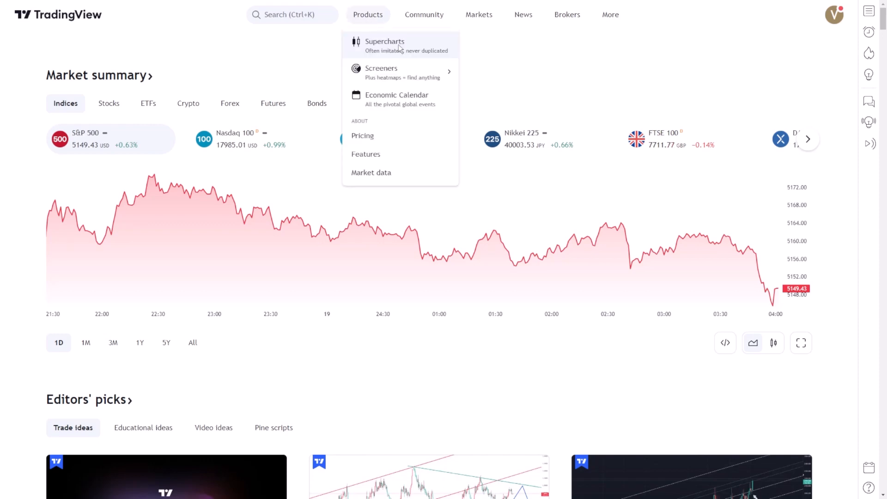
click(385, 45)
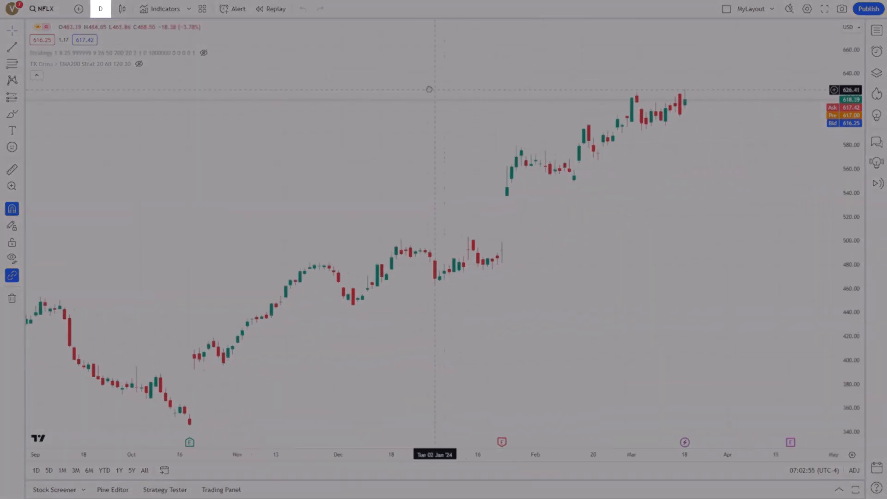
click(100, 8)
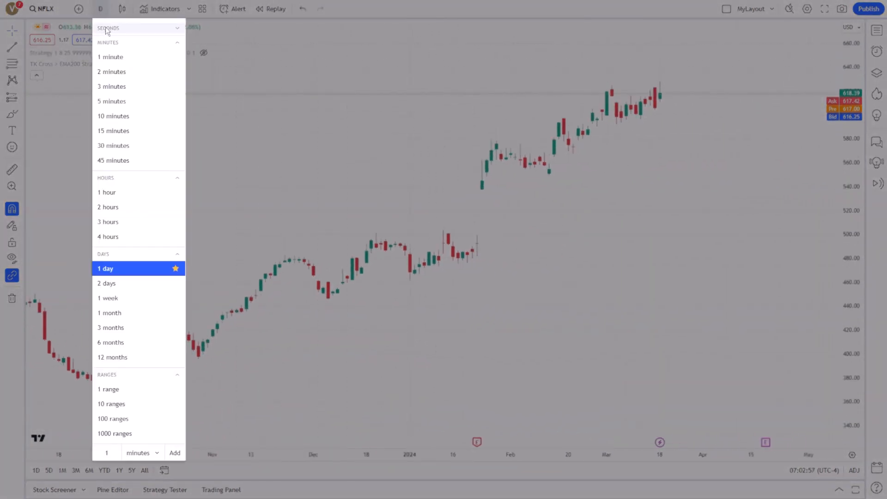
mouse_move(110, 195)
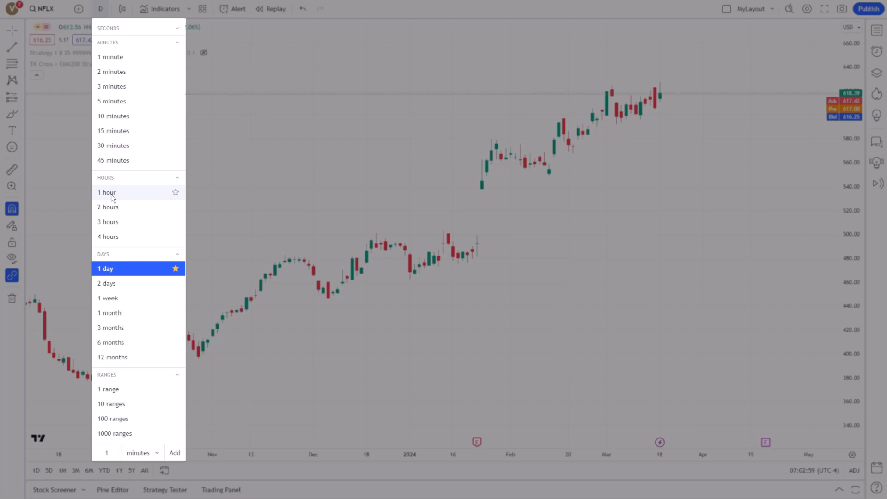
mouse_move(110, 273)
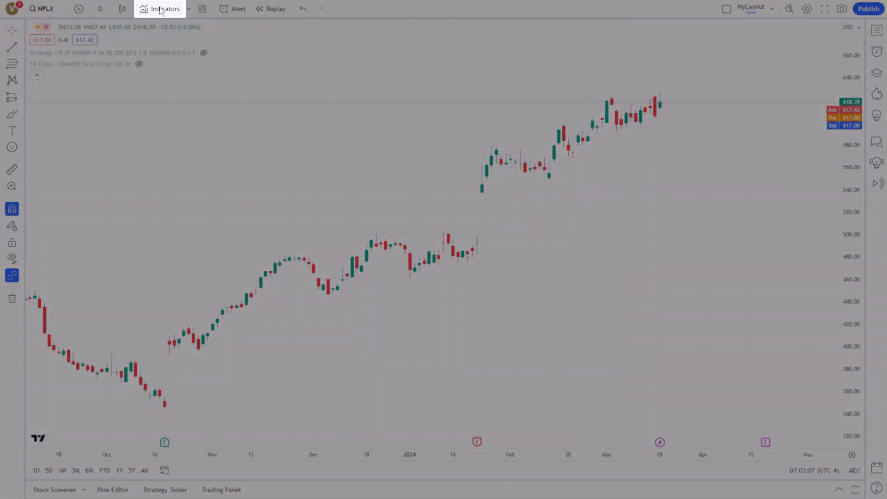
Search indicators for 'Ichimo' and add Ichimoku Cloud to the chart
click(165, 8)
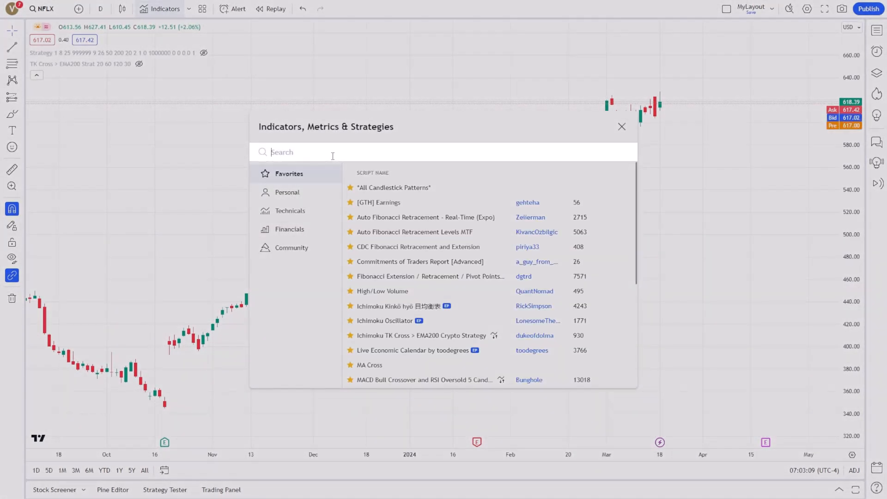
text(Ichimo)
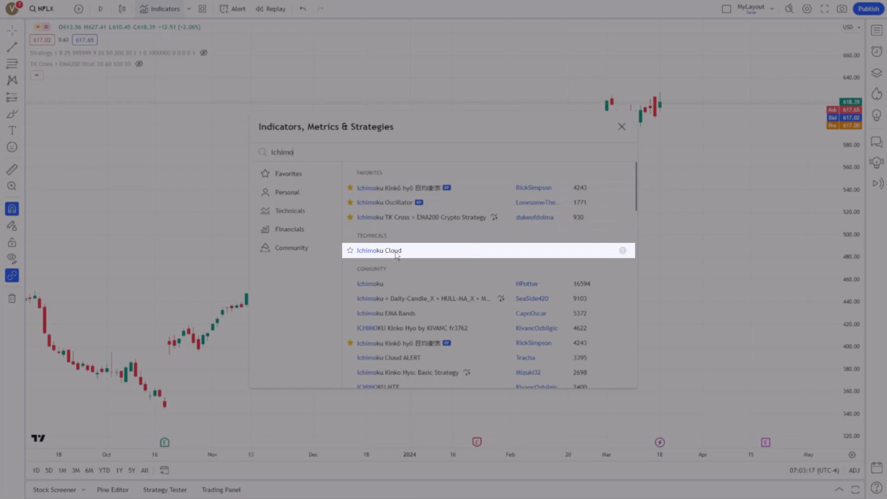
click(379, 251)
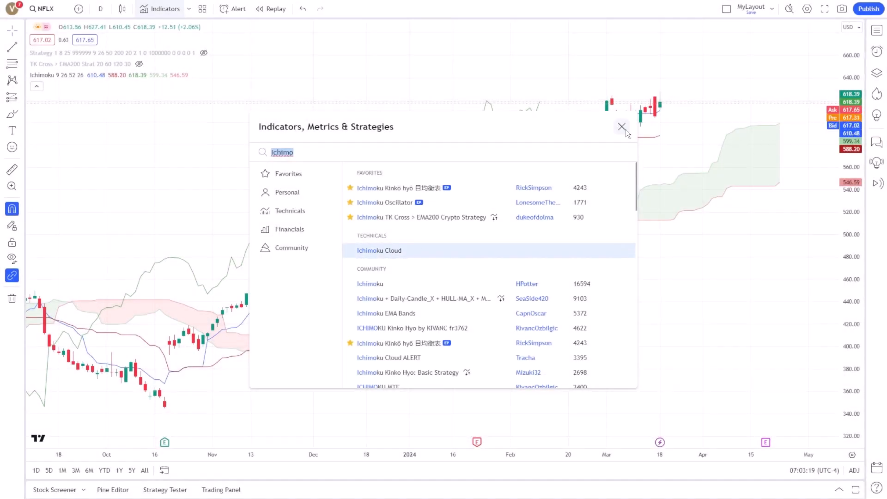
click(622, 127)
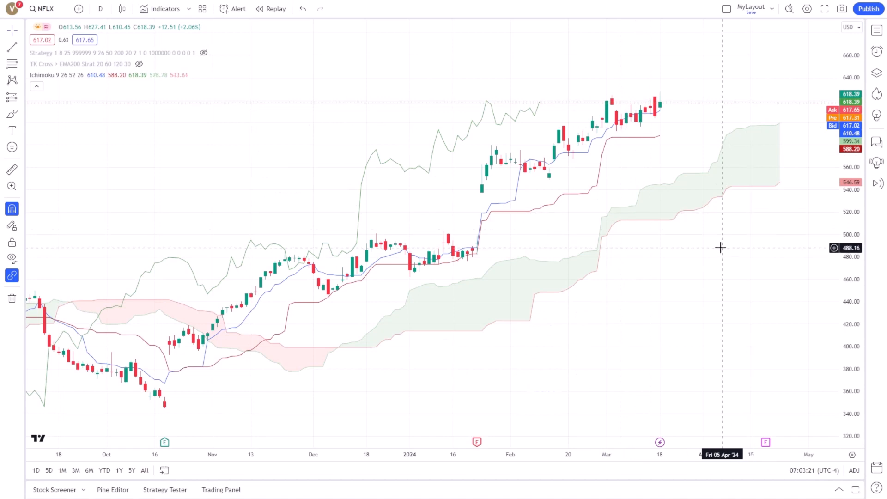
mouse_move(506, 193)
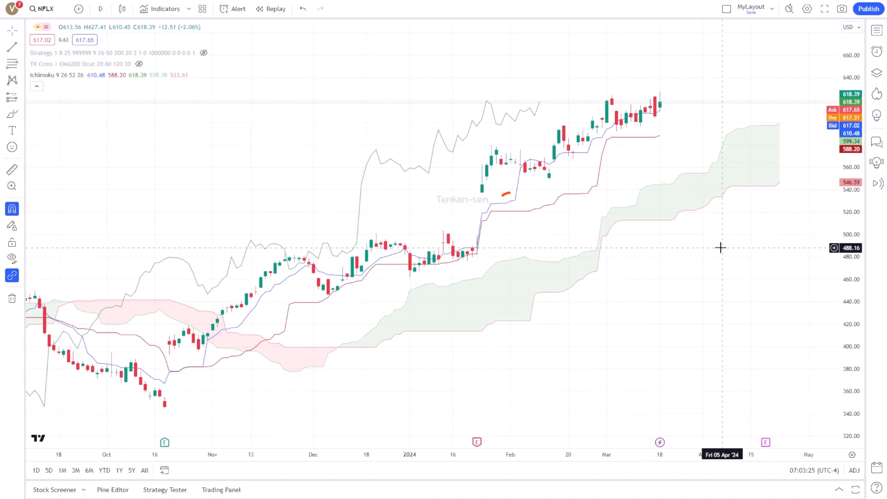
mouse_move(515, 205)
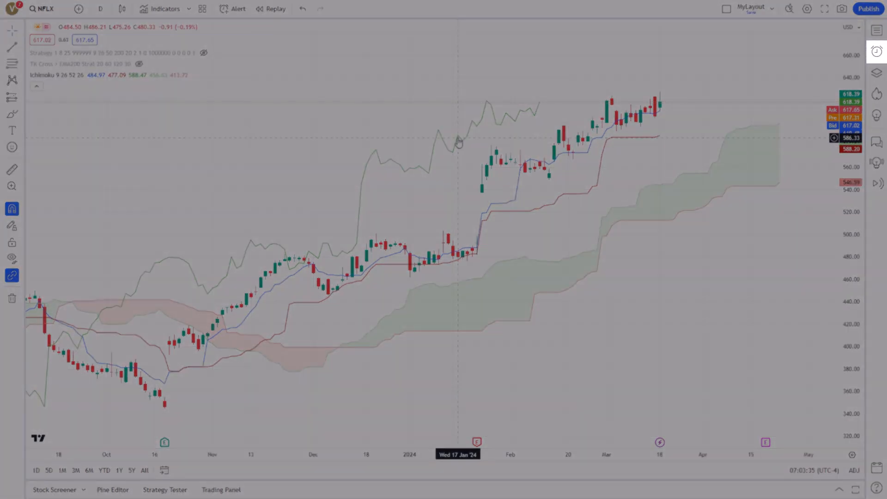
mouse_move(876, 50)
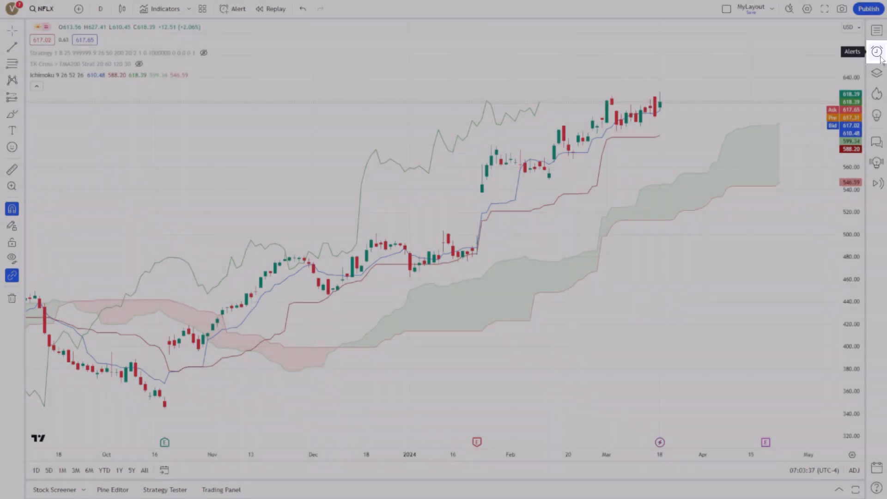
Show the alerts panel and start a new alert on NFLX
click(876, 51)
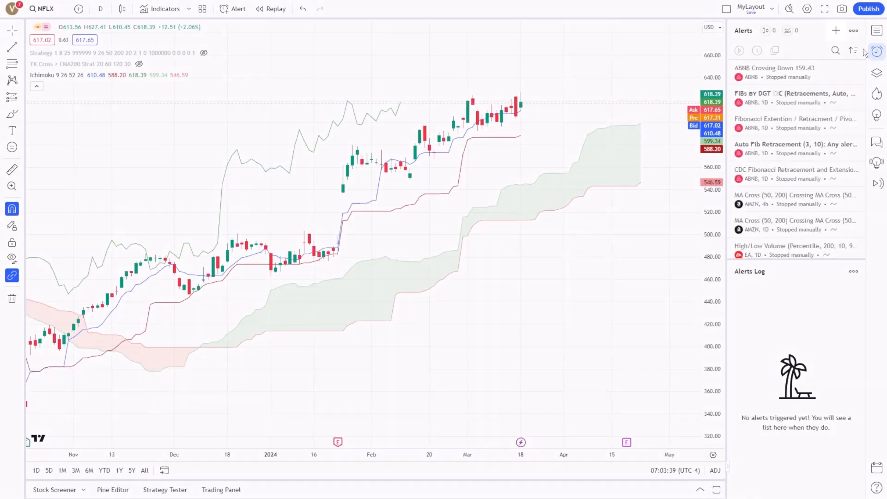
mouse_move(836, 30)
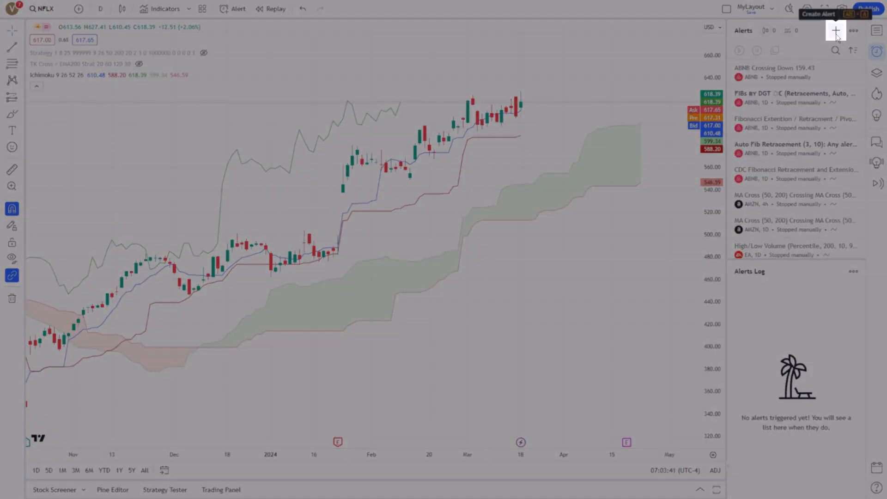
click(836, 30)
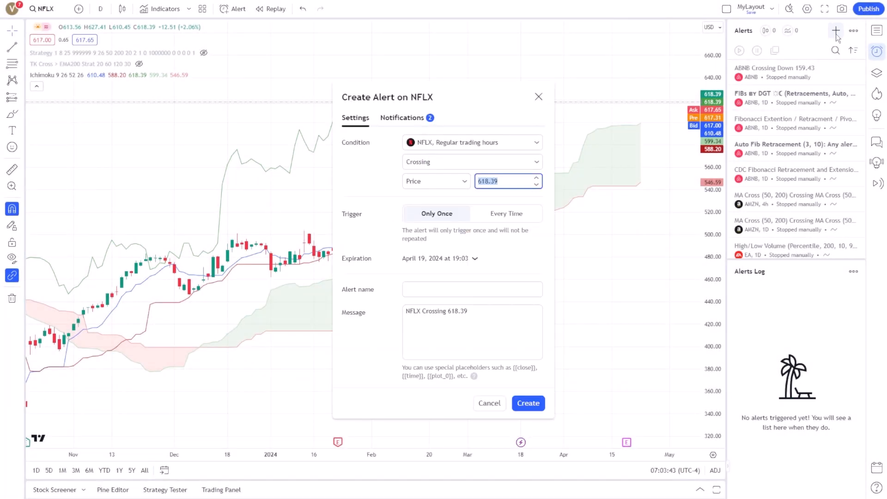
mouse_move(467, 124)
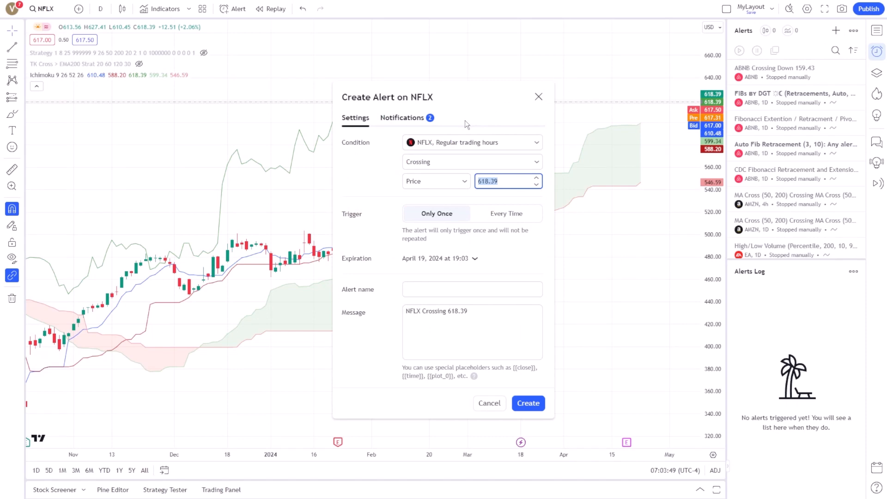
Base the alert condition on Ichimoku's Kumo Cloud Upper Line
click(471, 142)
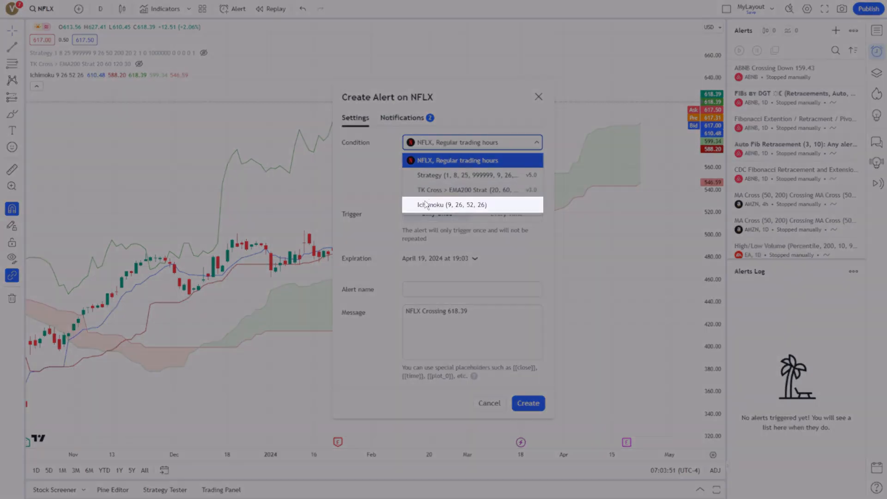
click(452, 204)
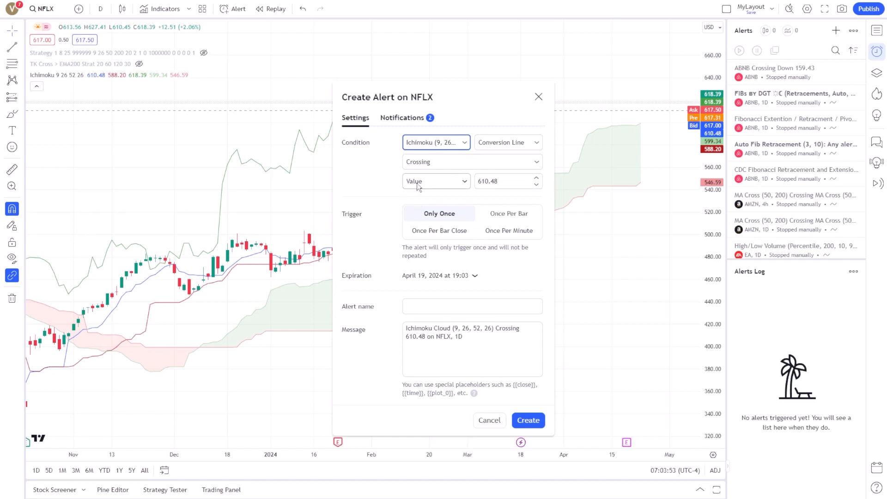
click(507, 142)
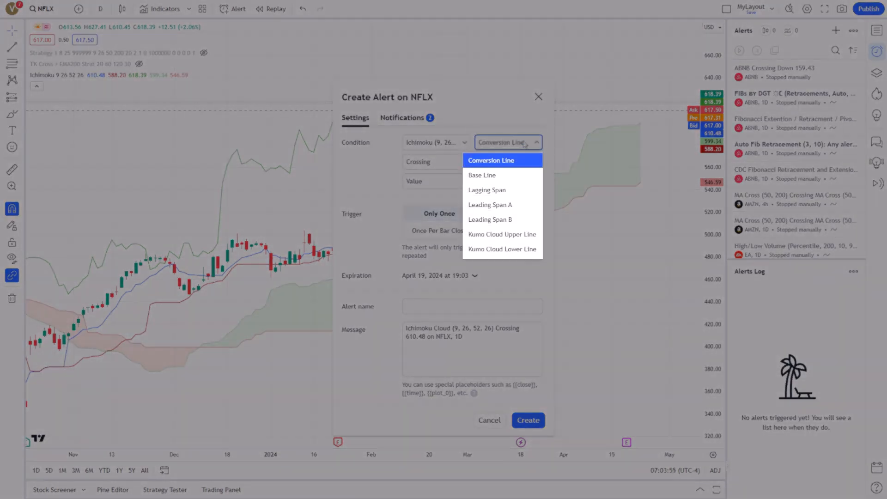
mouse_move(503, 205)
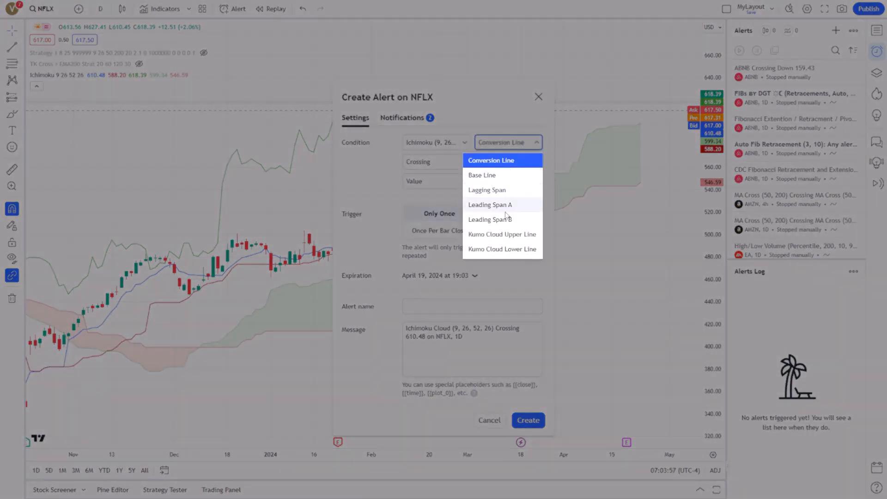
mouse_move(507, 234)
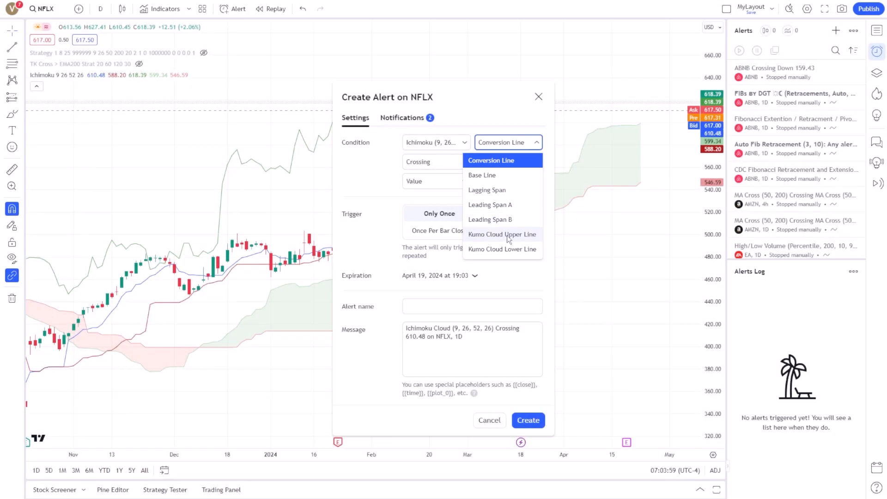
click(501, 234)
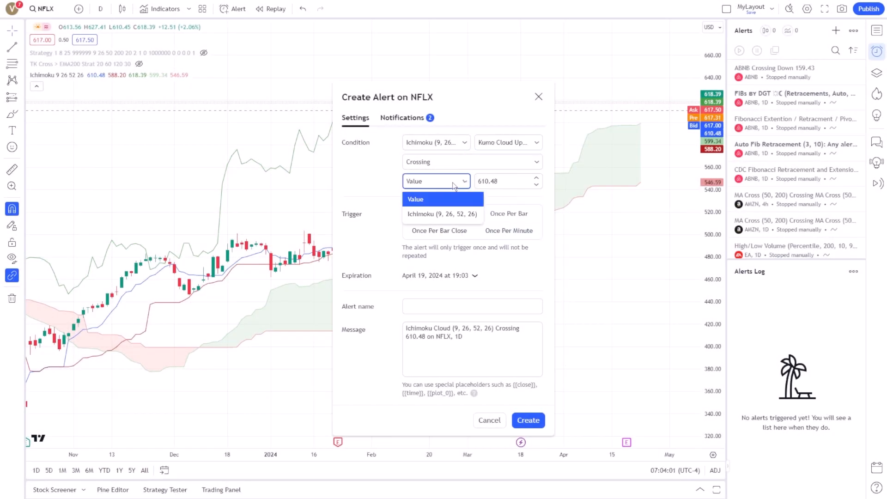
Compare it against Ichimoku (9, 26, 52, 26) Kumo Cloud Lower Line instead of a value
click(443, 213)
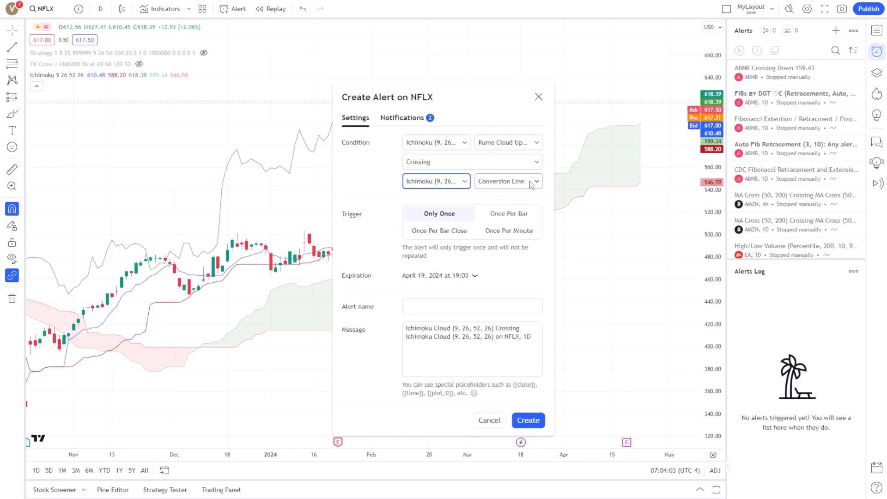
click(508, 181)
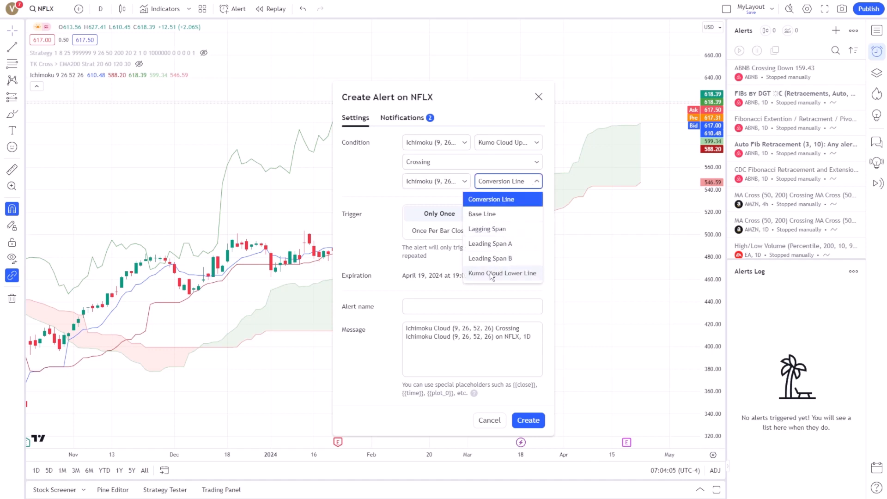
click(501, 273)
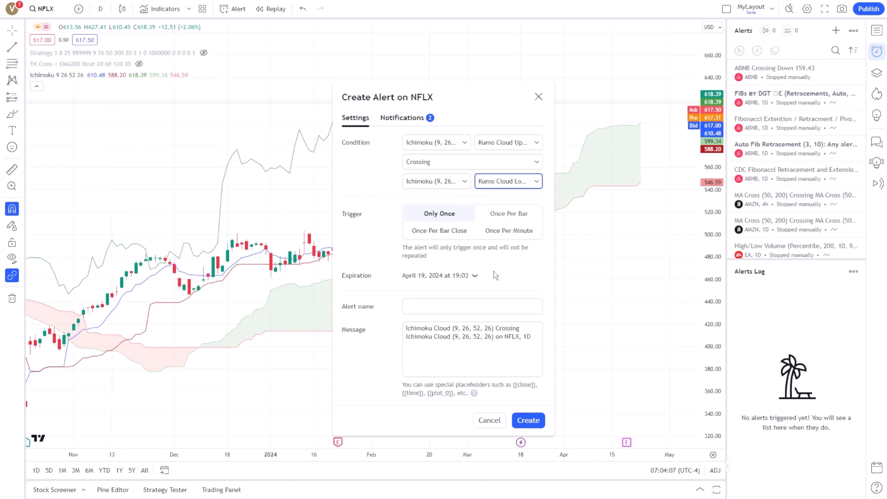
mouse_move(508, 230)
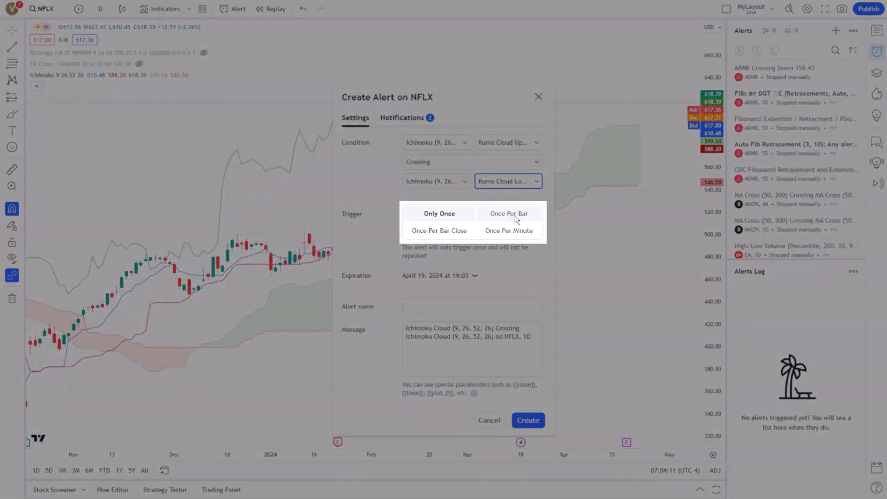
Set the trigger to Once Per Bar and expiration to 2024-04-20 at 19:03
click(508, 213)
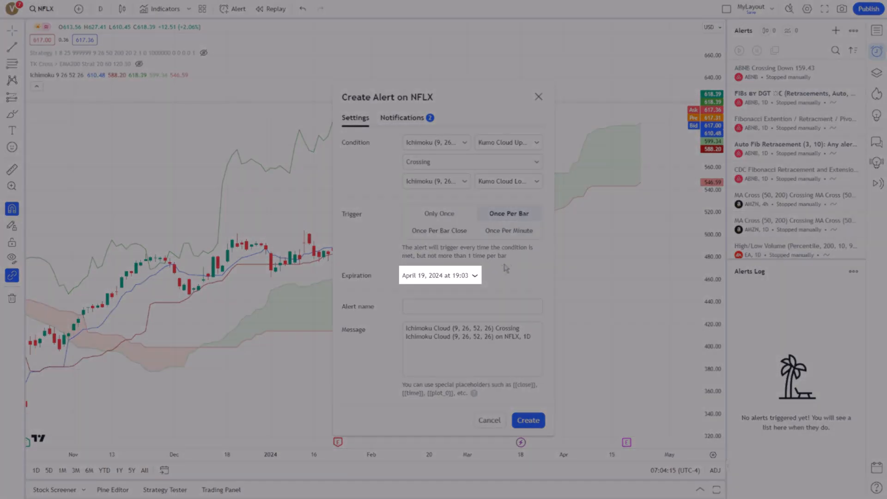
click(438, 276)
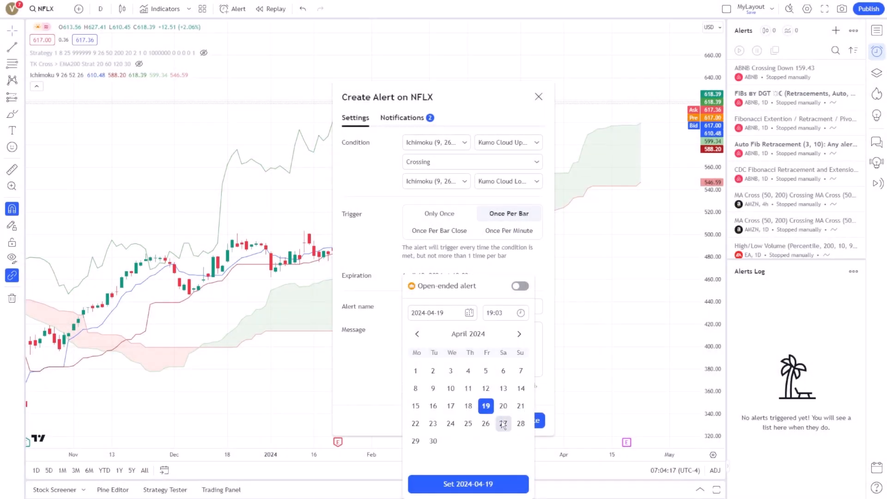
click(468, 484)
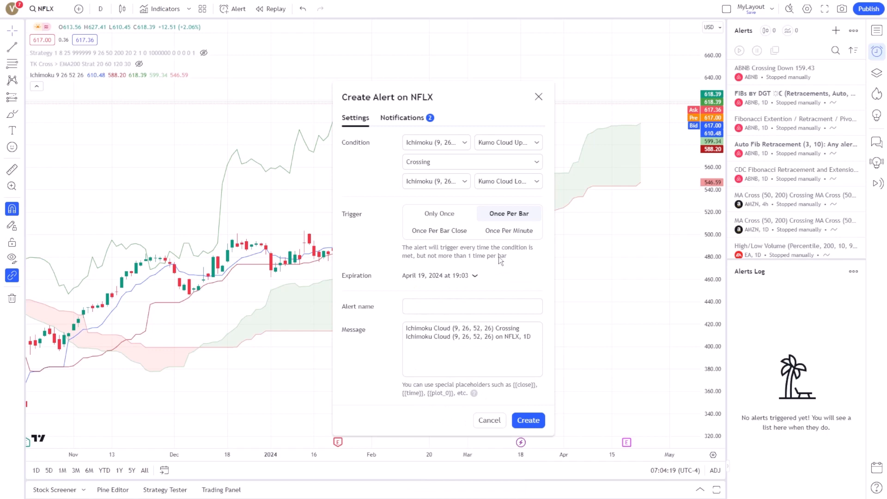
click(440, 276)
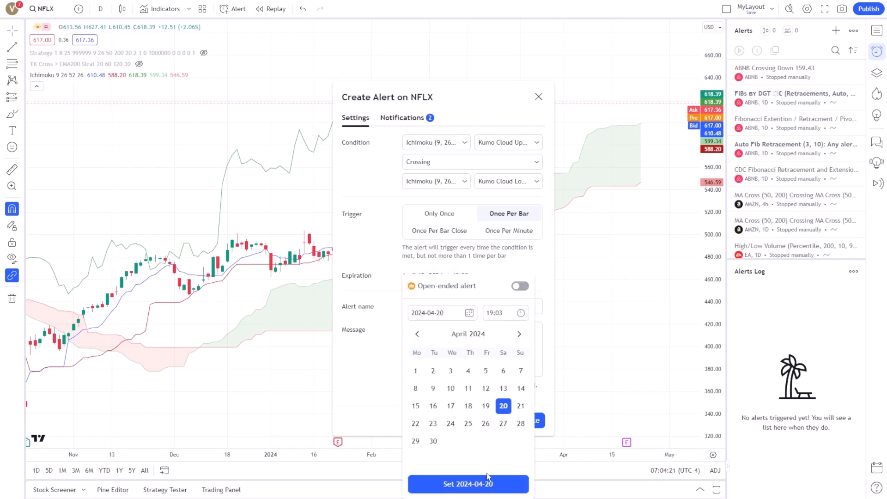
click(468, 484)
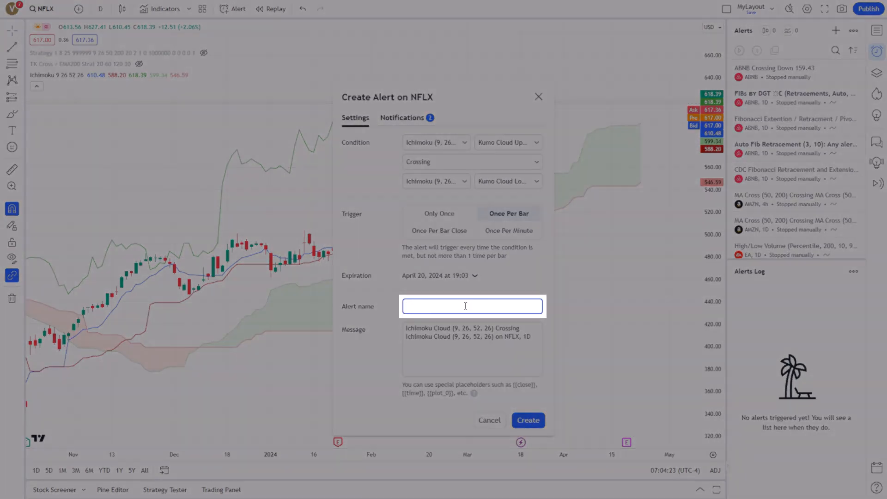
Name the alert 'Trend switch', set message 'Check cloud cross!' and create it
text(Trend swit)
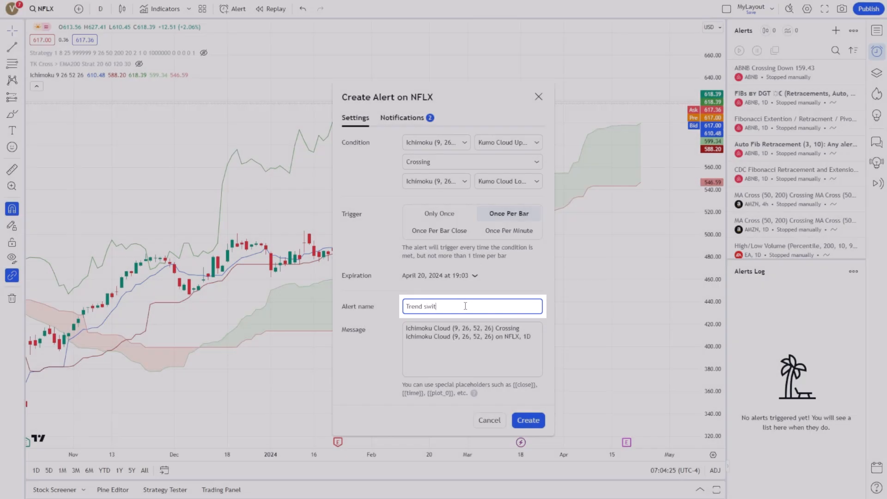
click(472, 350)
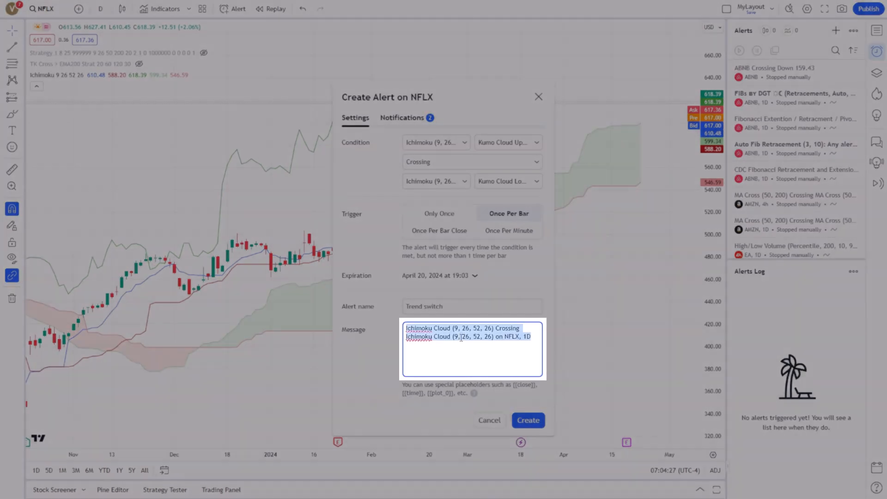
text(Check clou)
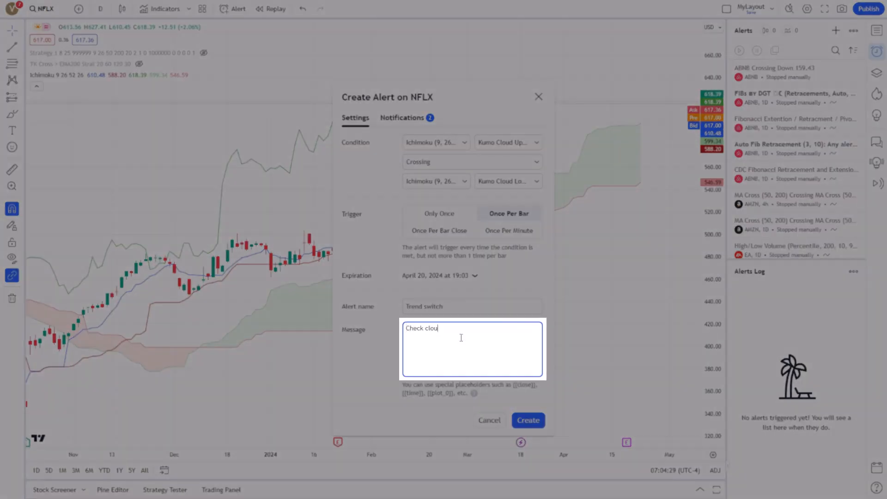
text(d cross!)
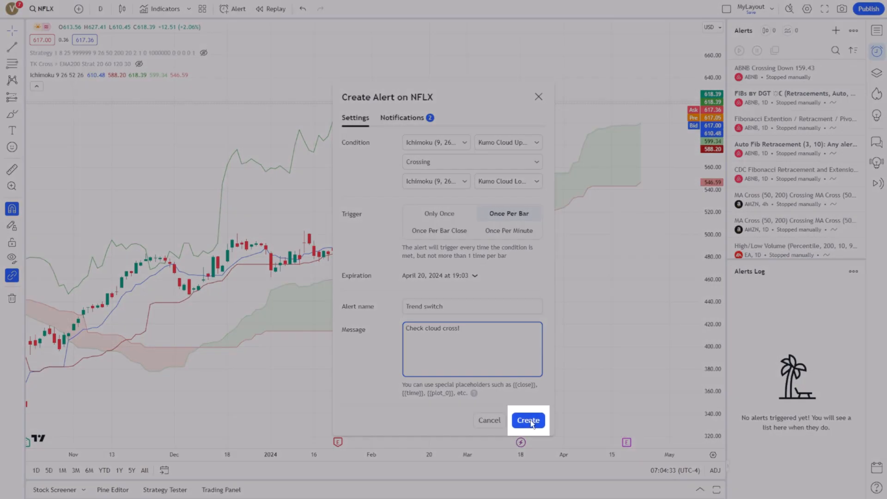
click(528, 419)
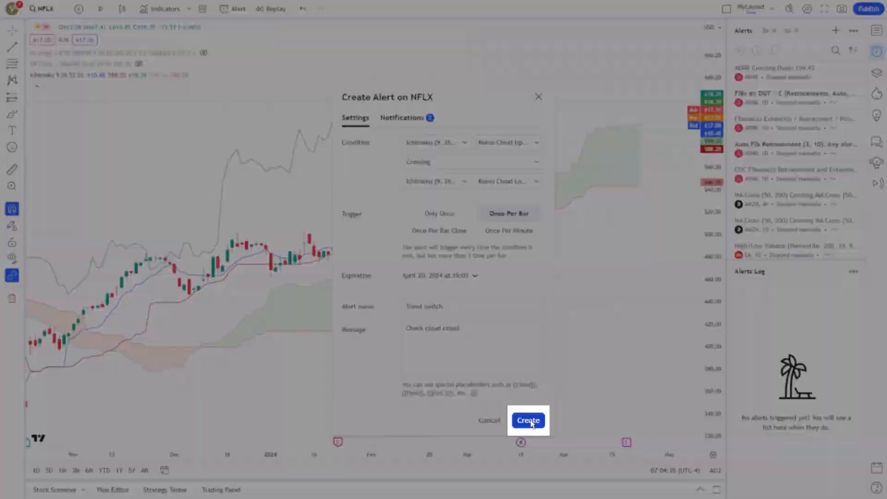
click(528, 419)
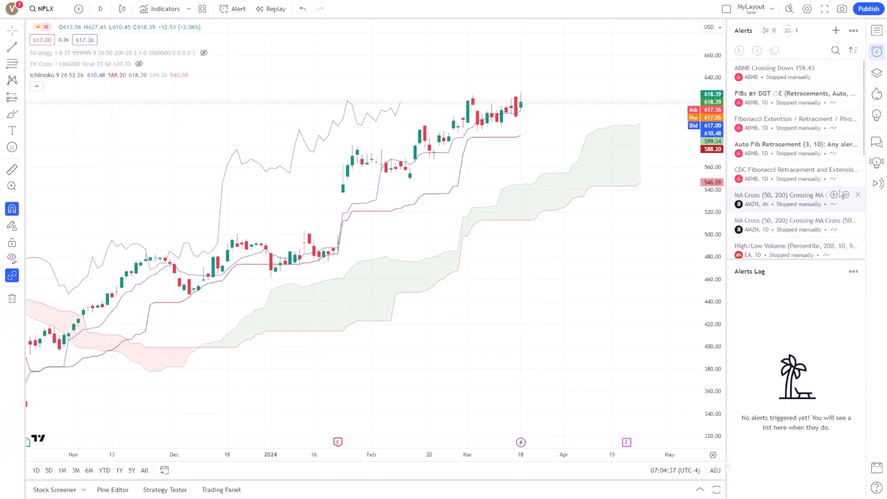
Find Trend switch in the alerts list and open its Notifications settings for editing
scroll(down, 3)
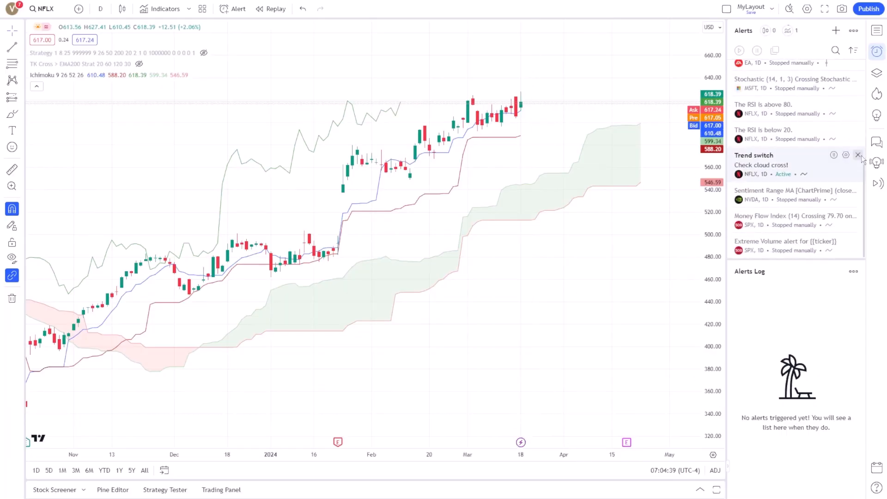
mouse_move(760, 165)
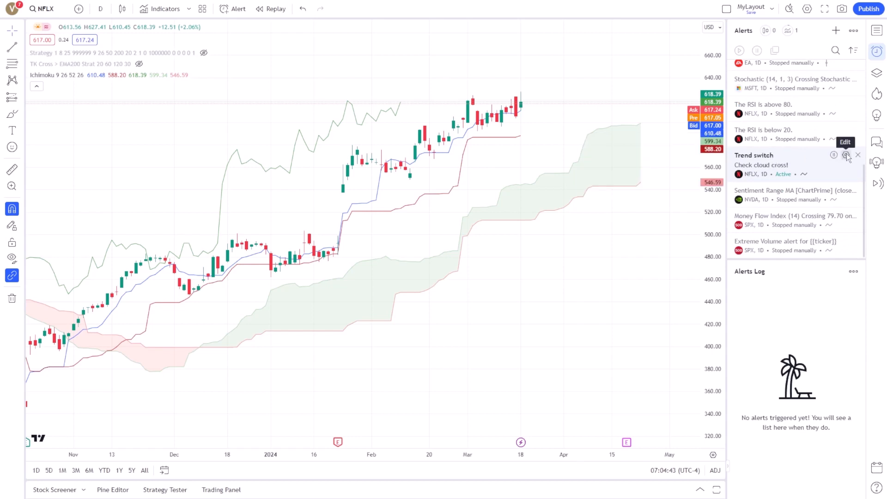
click(845, 156)
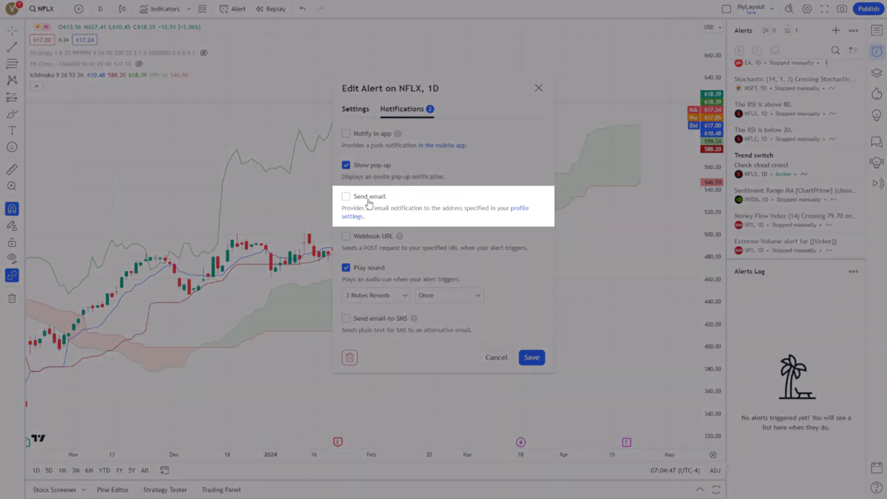
mouse_move(368, 169)
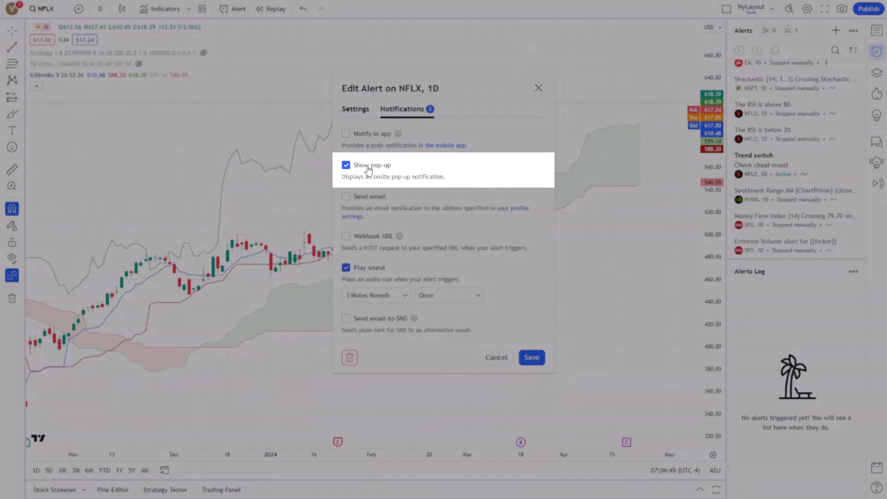